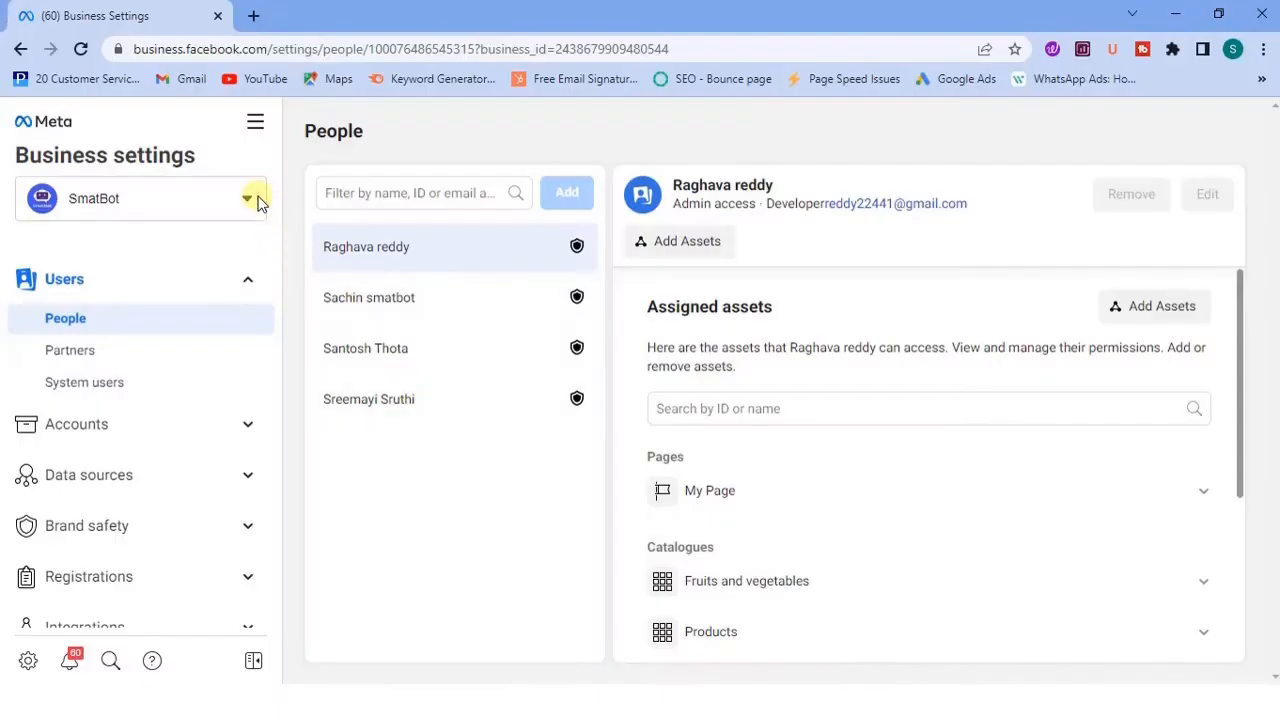
Step: Go to Business Settings' WhatsApp accounts and open the SmatBot account in WhatsApp Manager
click(248, 198)
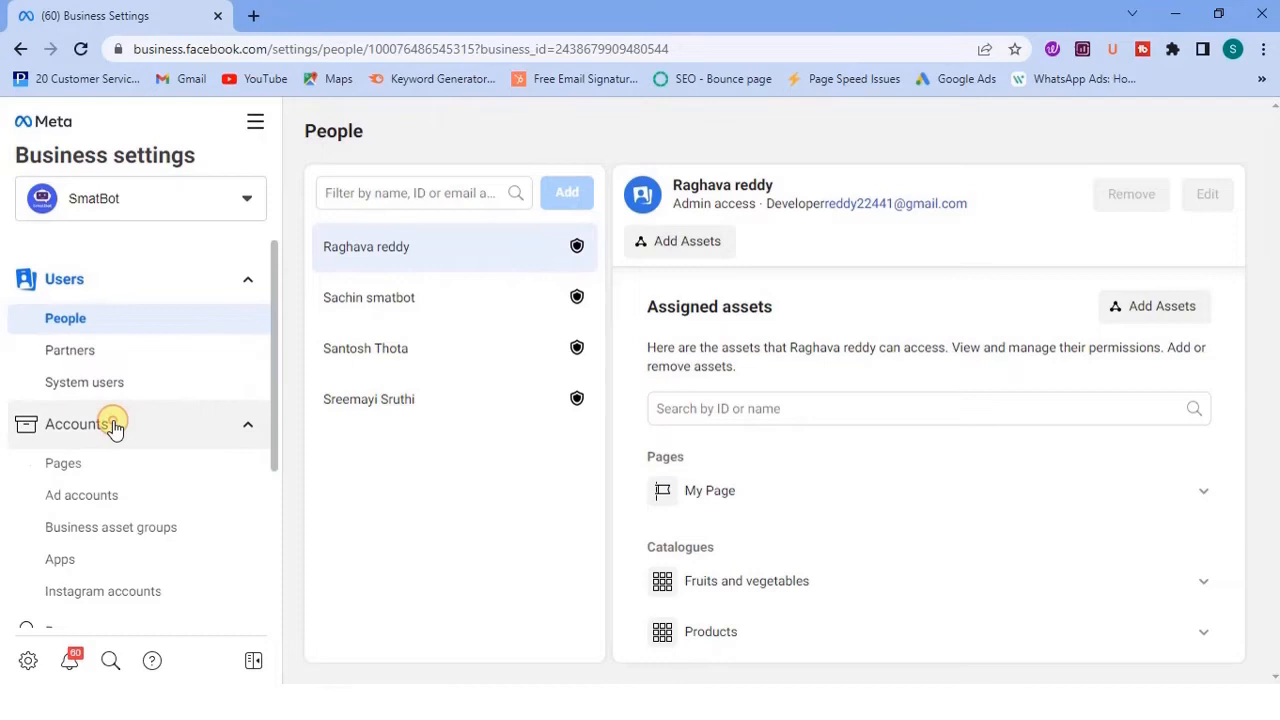
click(103, 528)
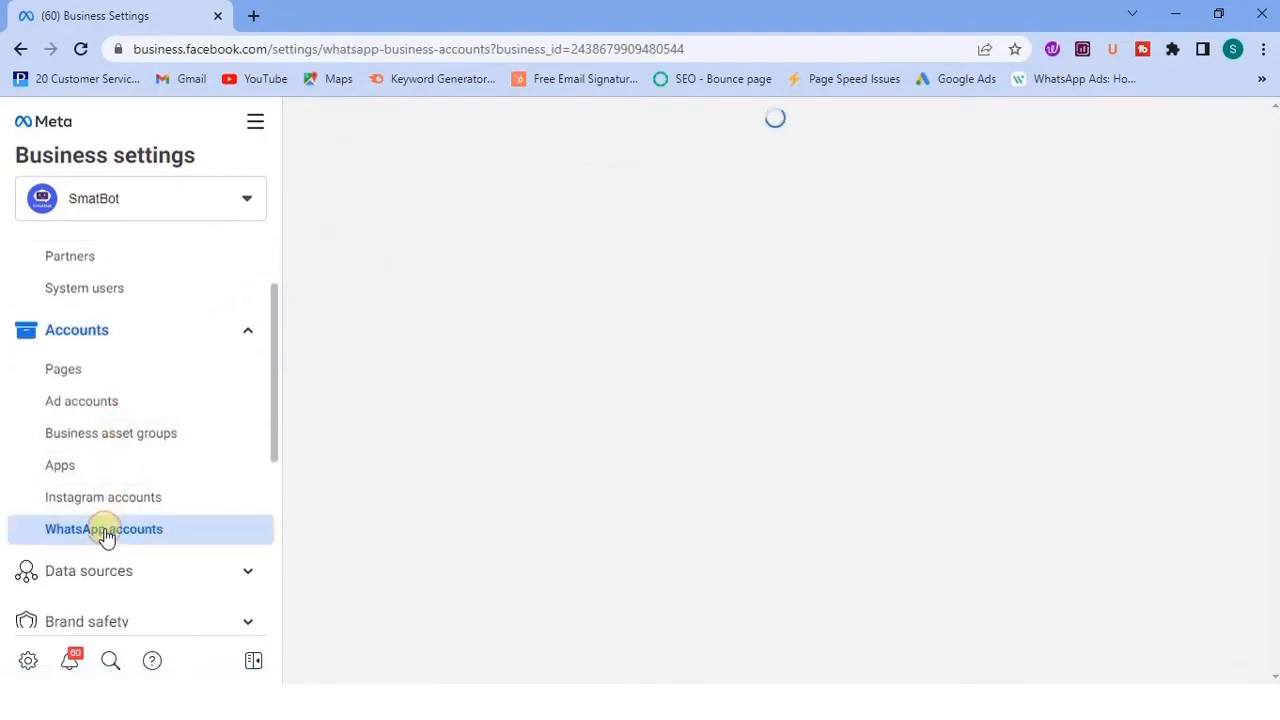
click(103, 528)
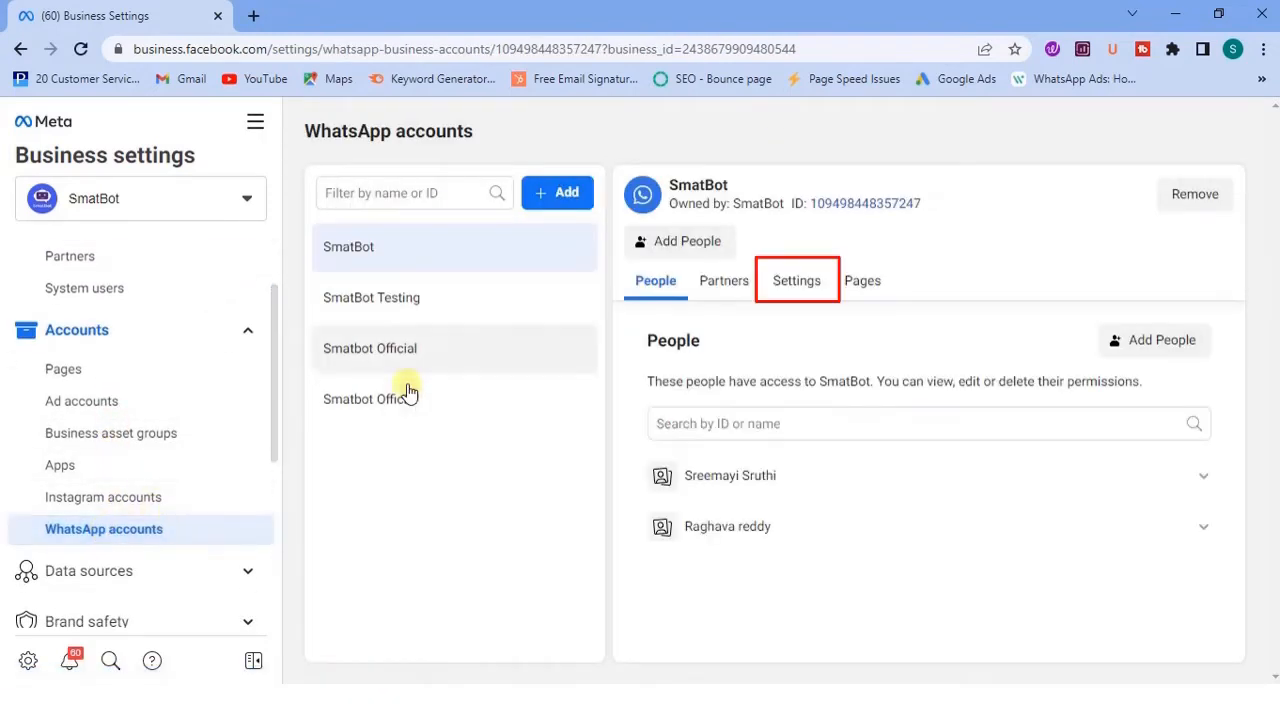
click(796, 280)
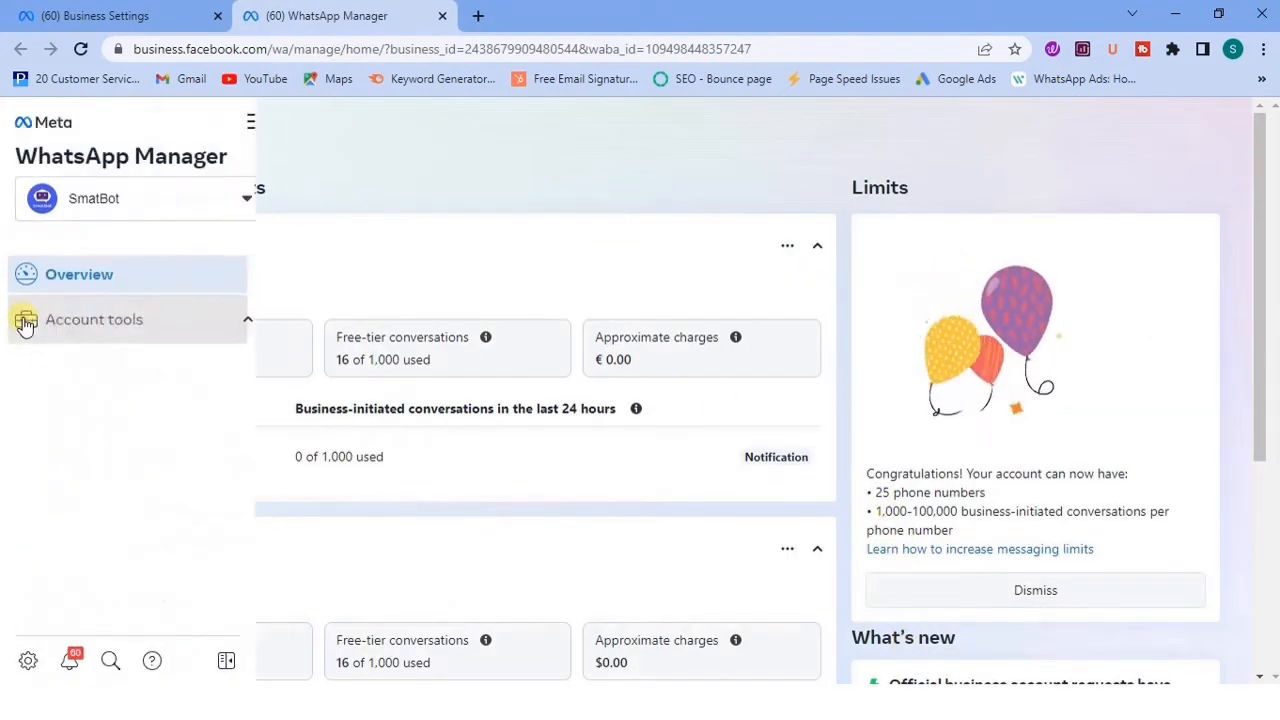
click(94, 319)
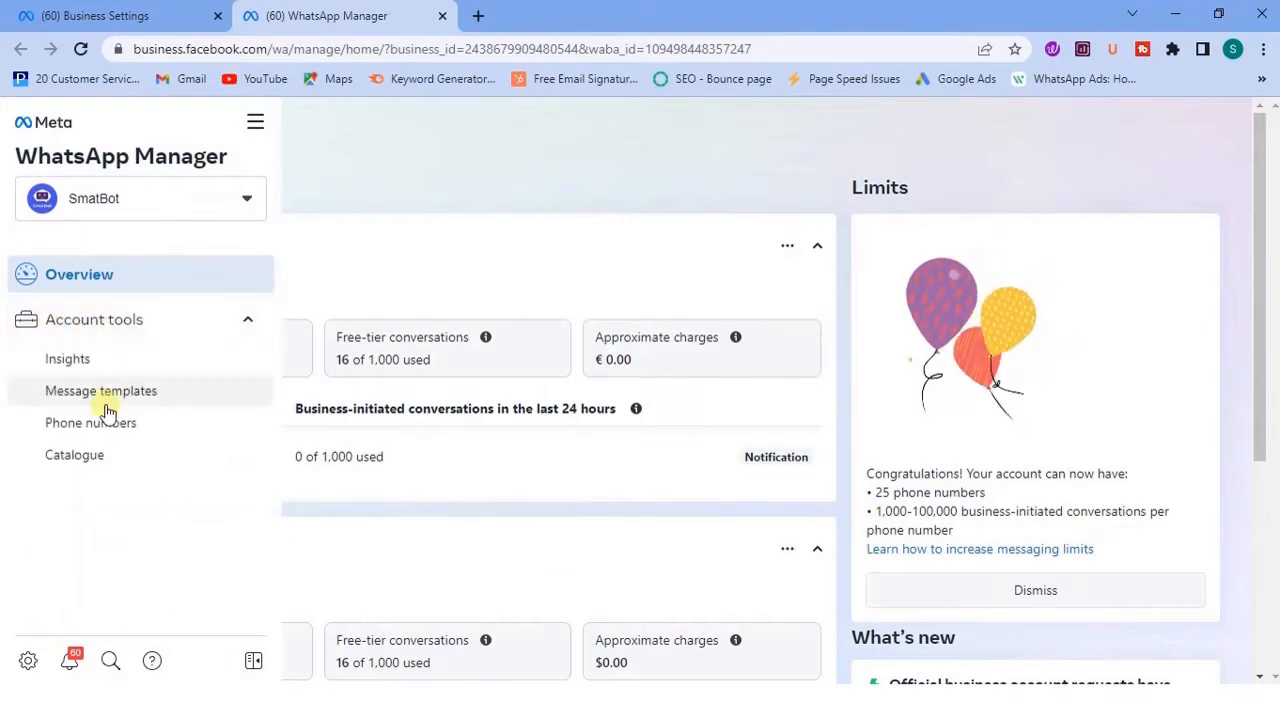
click(91, 422)
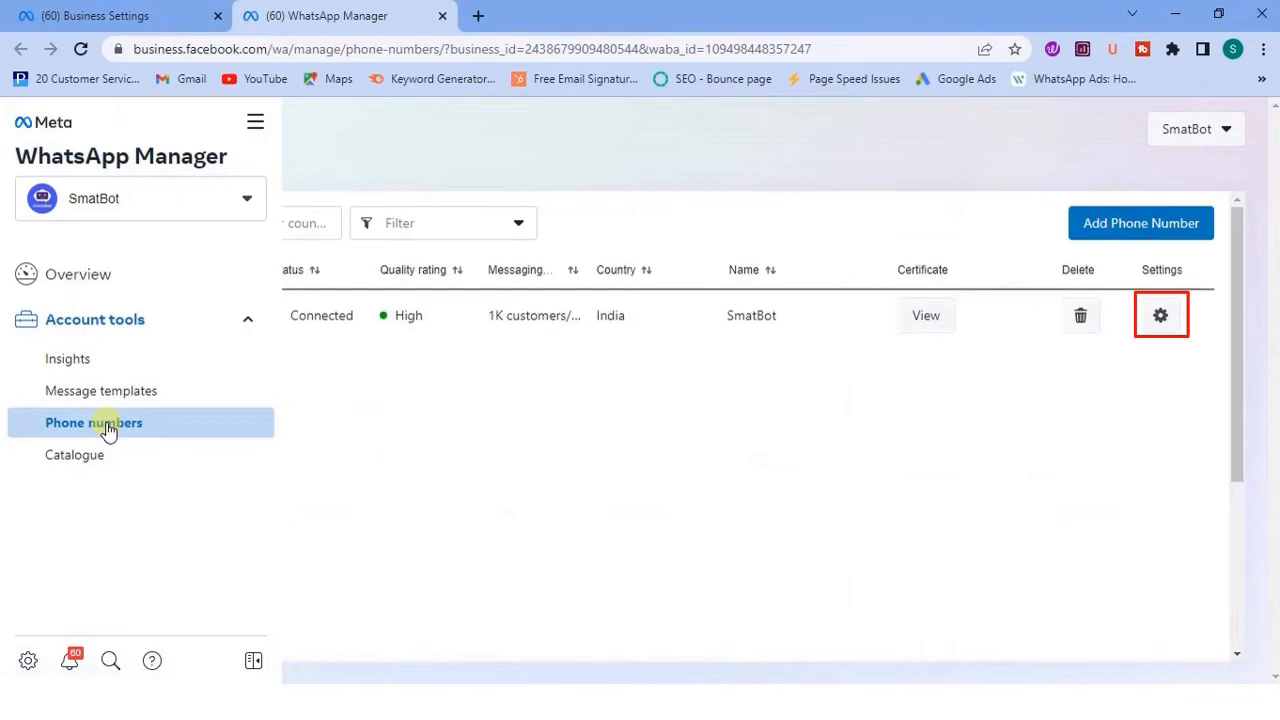
click(1160, 315)
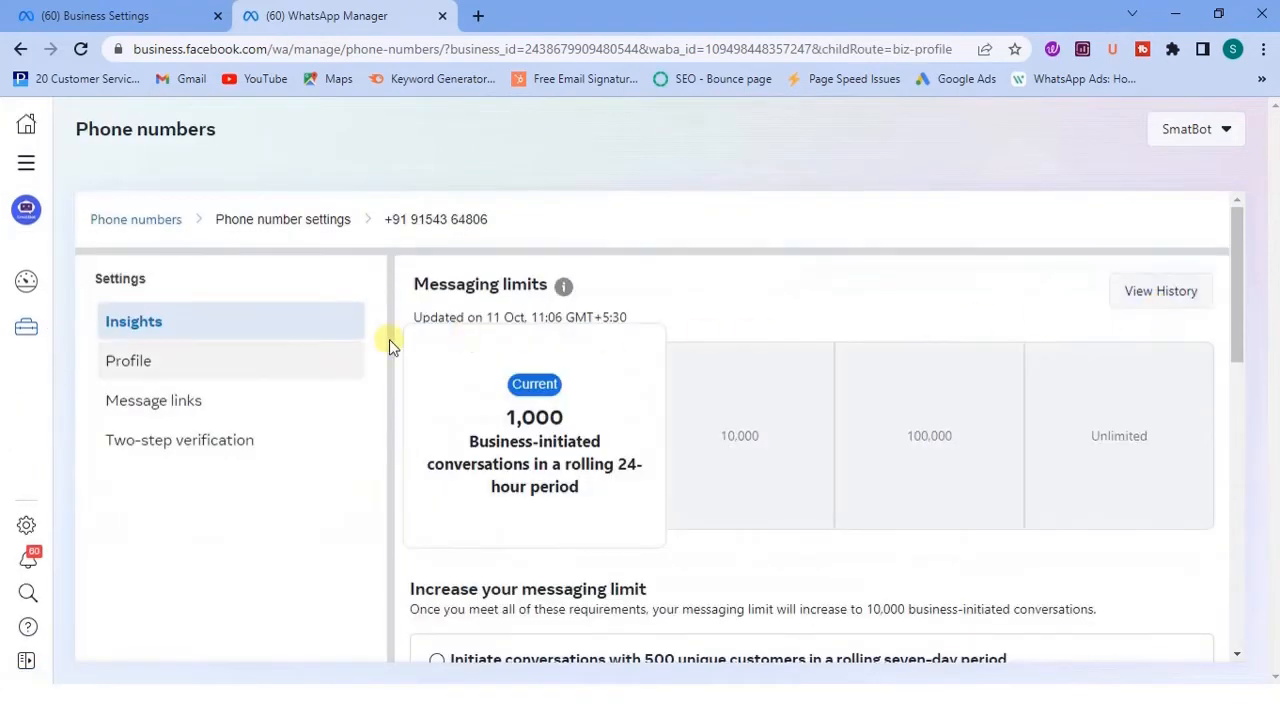
Step: Upload Logo.jfif as the SmatBot number's business profile photo
click(128, 360)
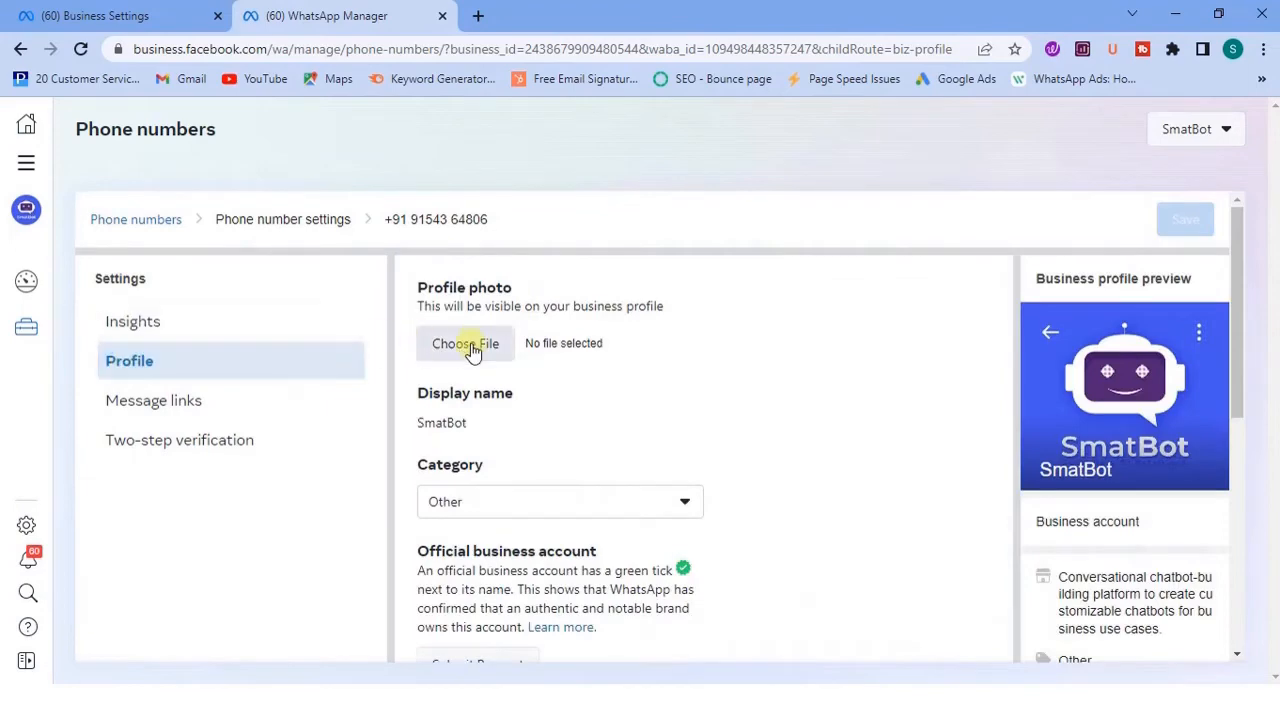
click(465, 343)
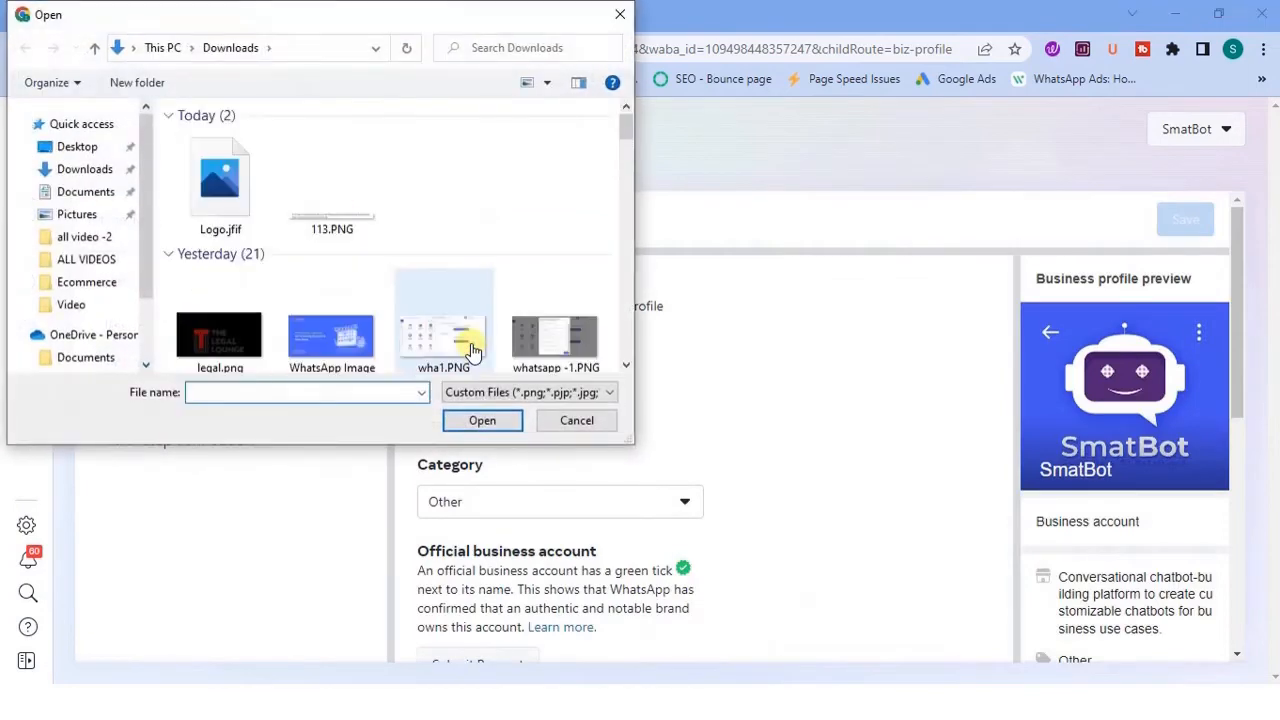
click(481, 420)
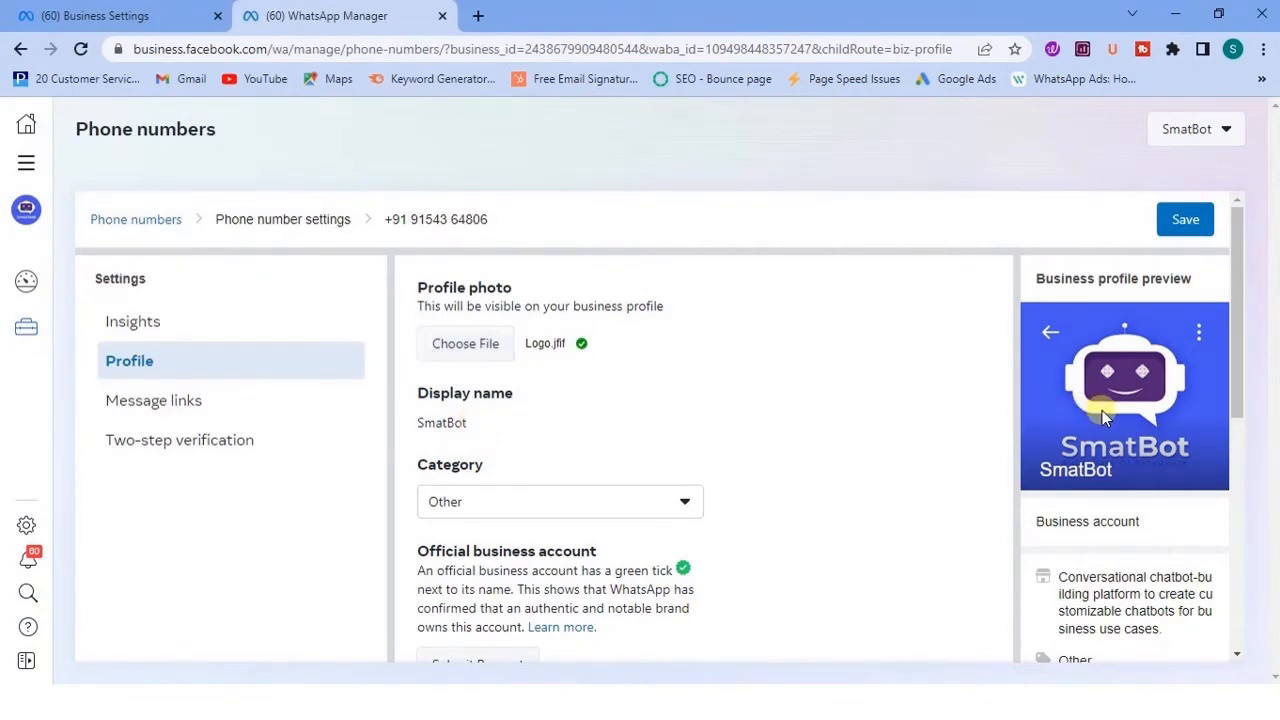
click(559, 501)
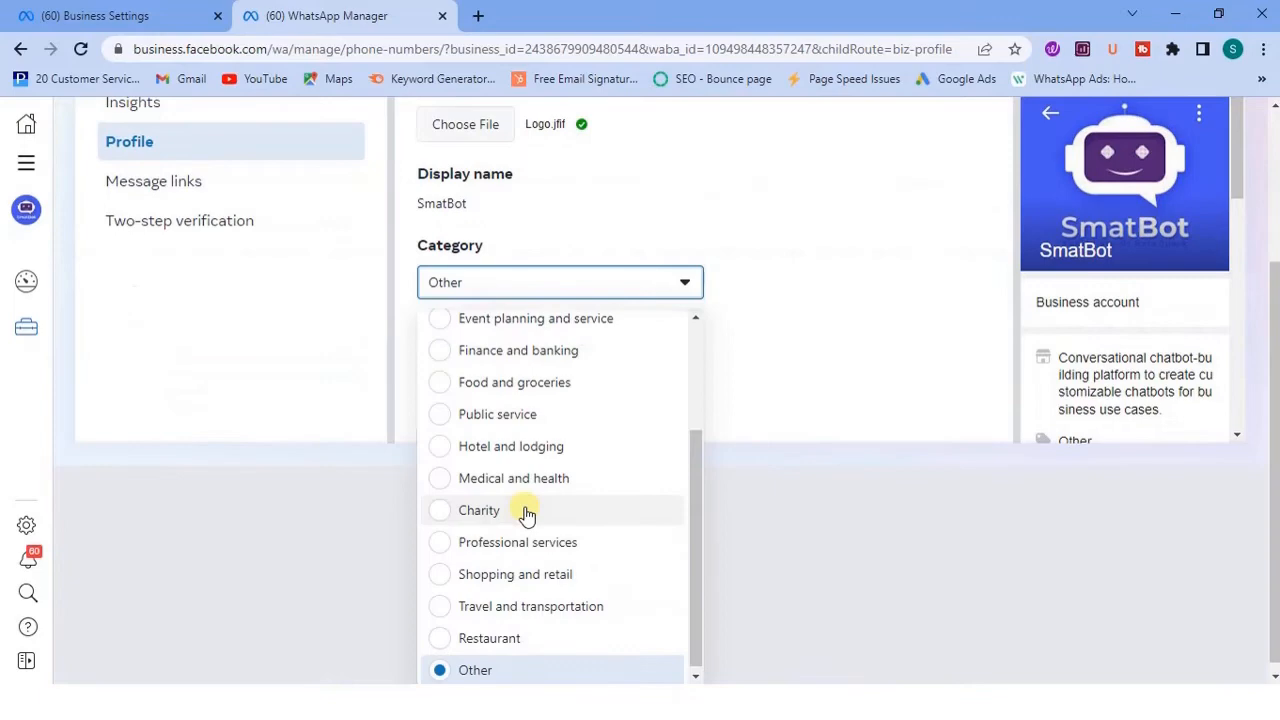
mouse_move(555, 542)
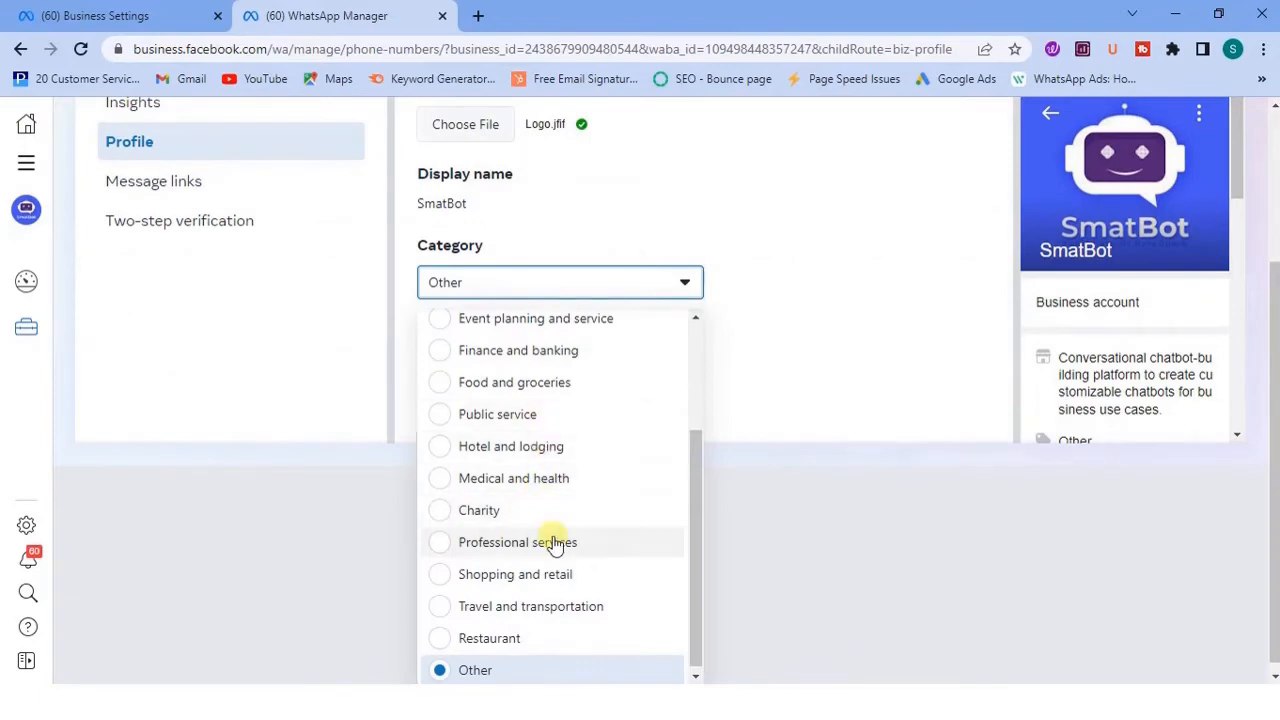
Step: Pick Professional services as the category and review the description and contact fields
click(517, 542)
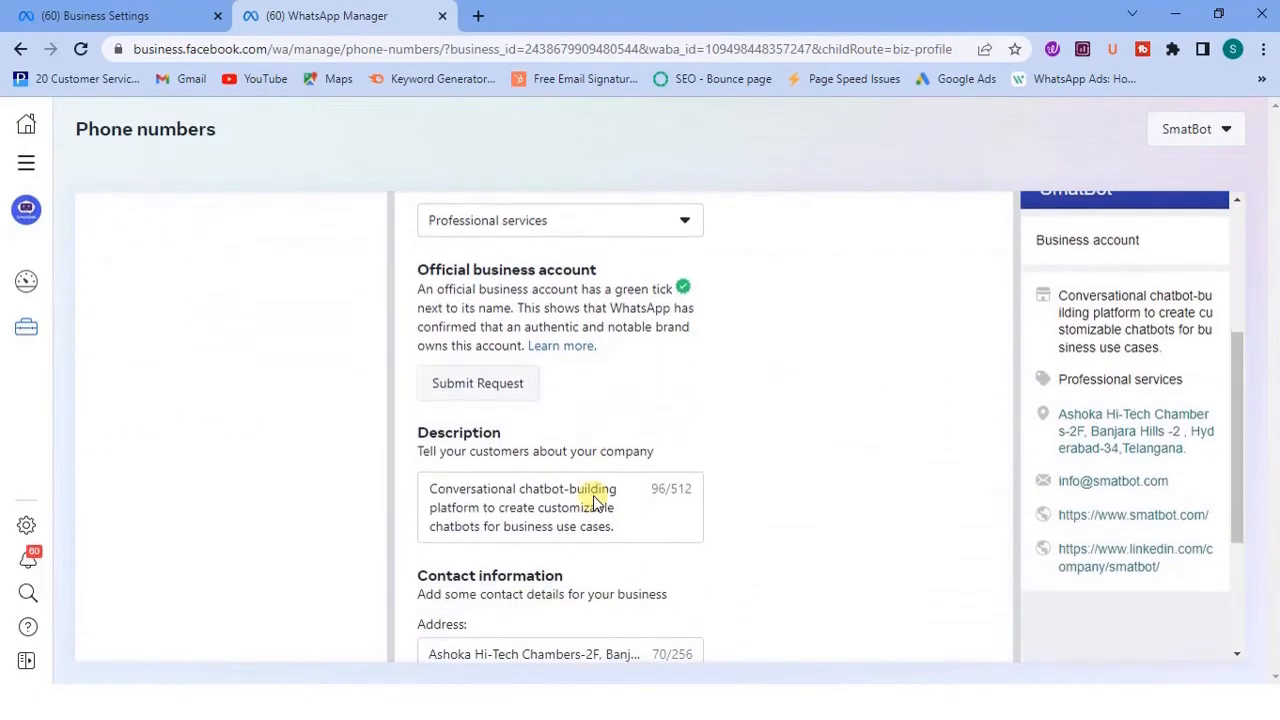
mouse_move(631, 510)
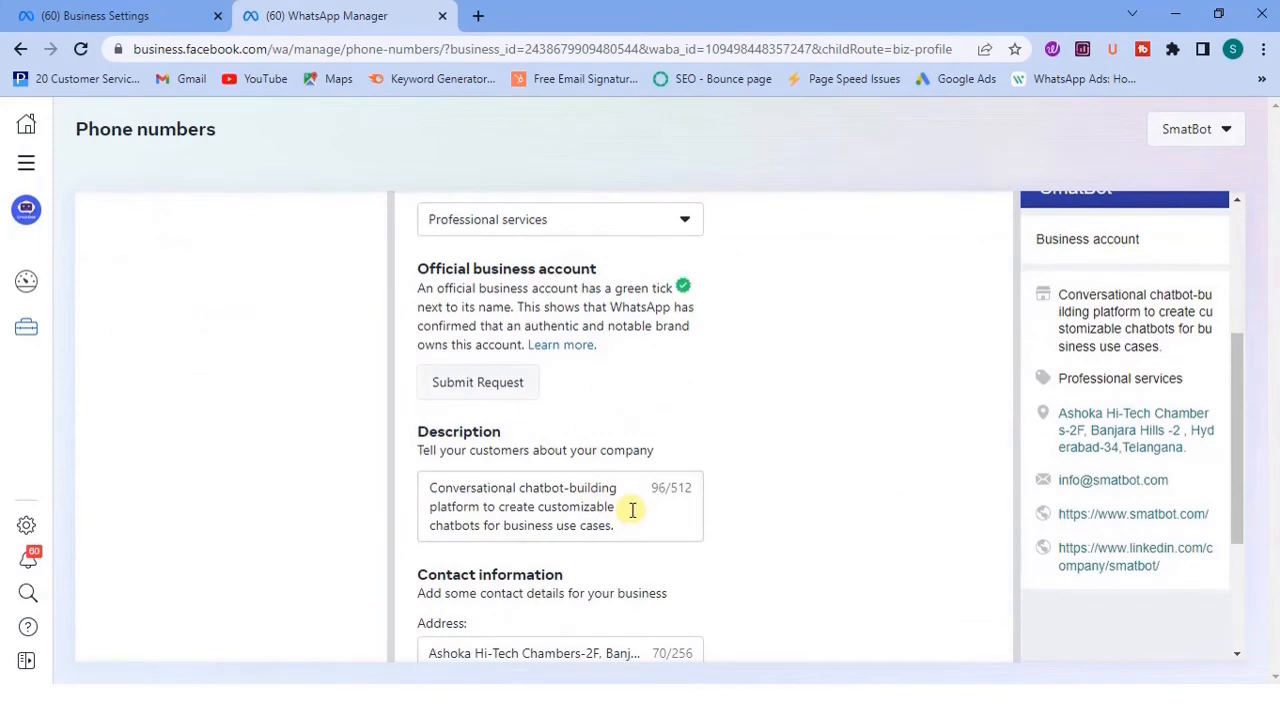
scroll(down, 3)
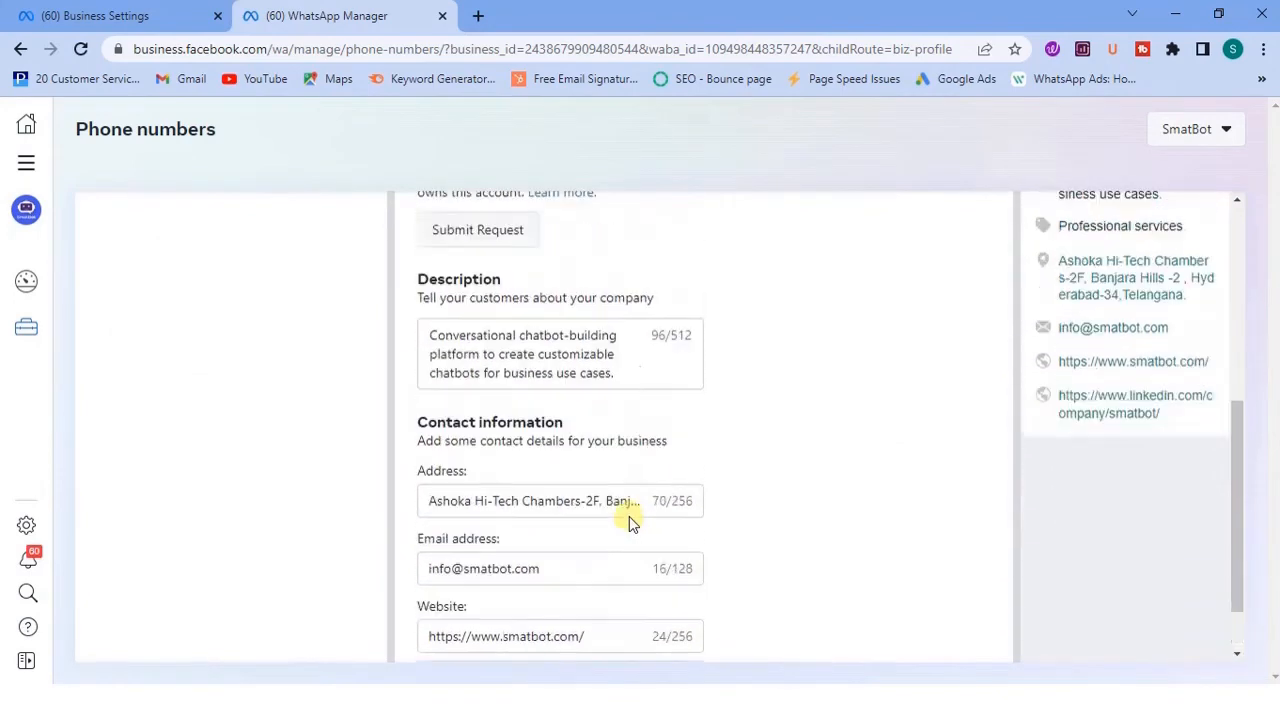
scroll(up, 3)
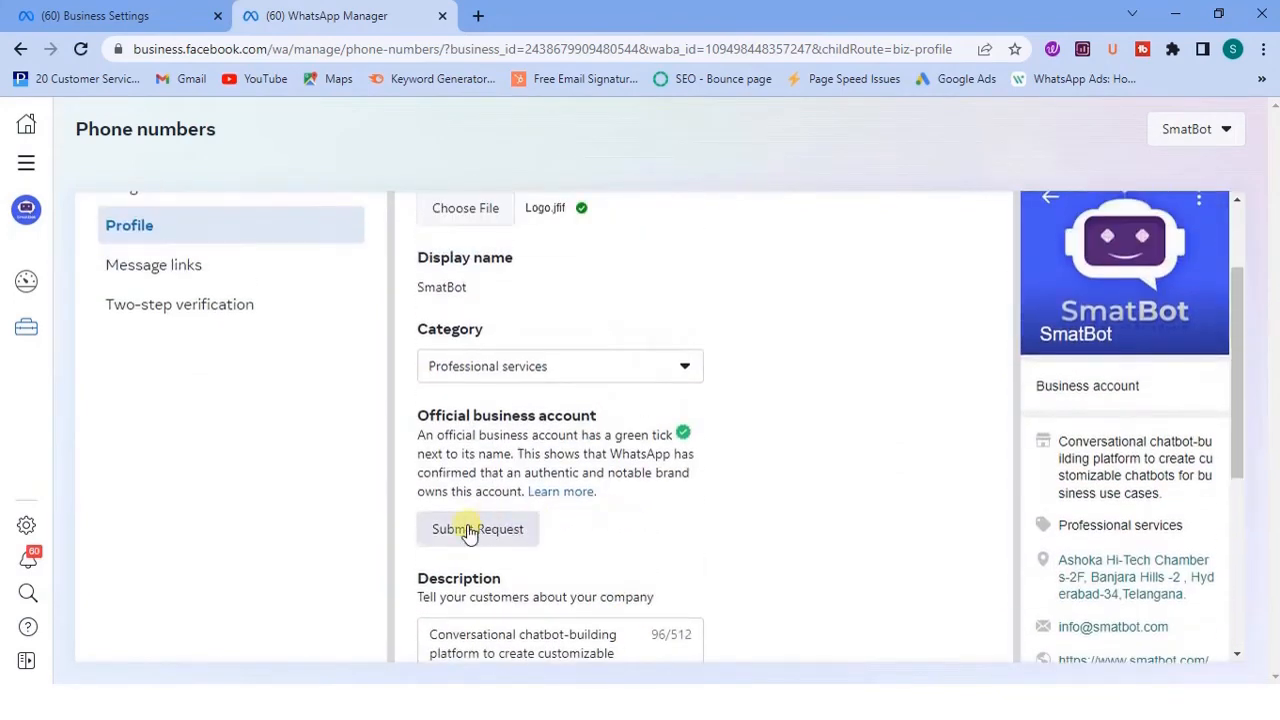
Step: Start the official account request and write a reason about SmatBot becoming a notable brand
click(477, 528)
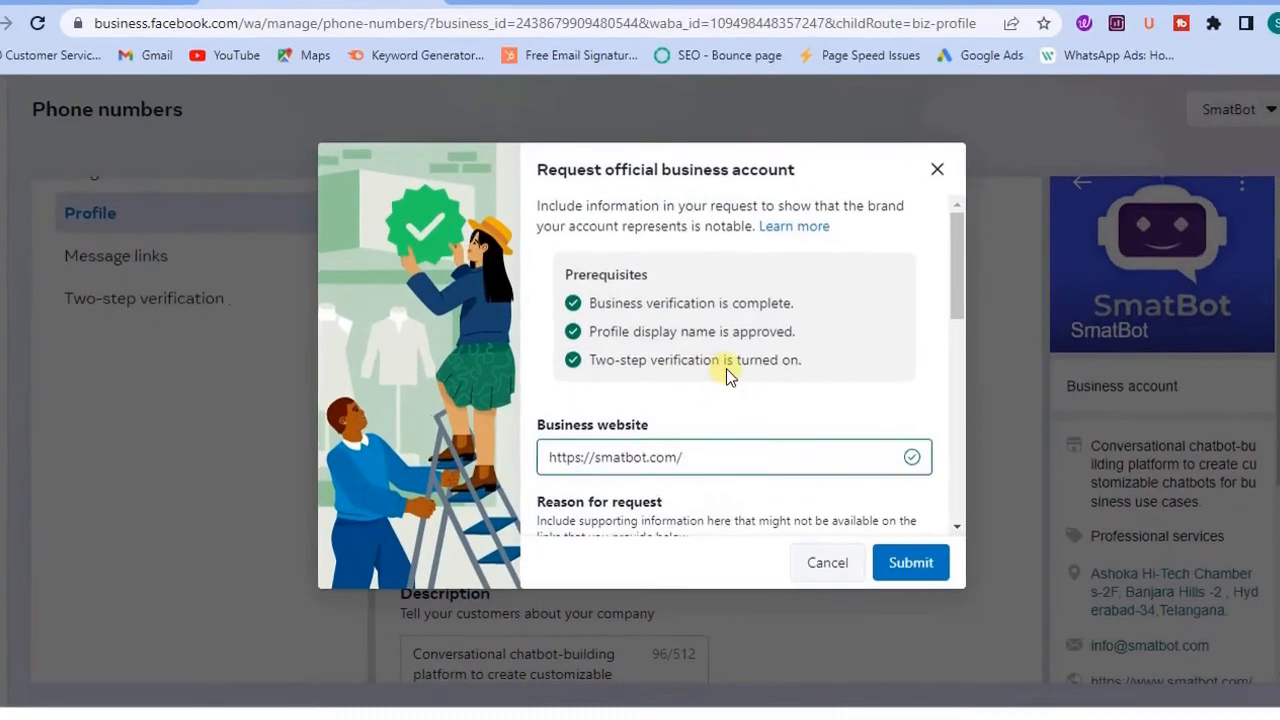
scroll(down, 3)
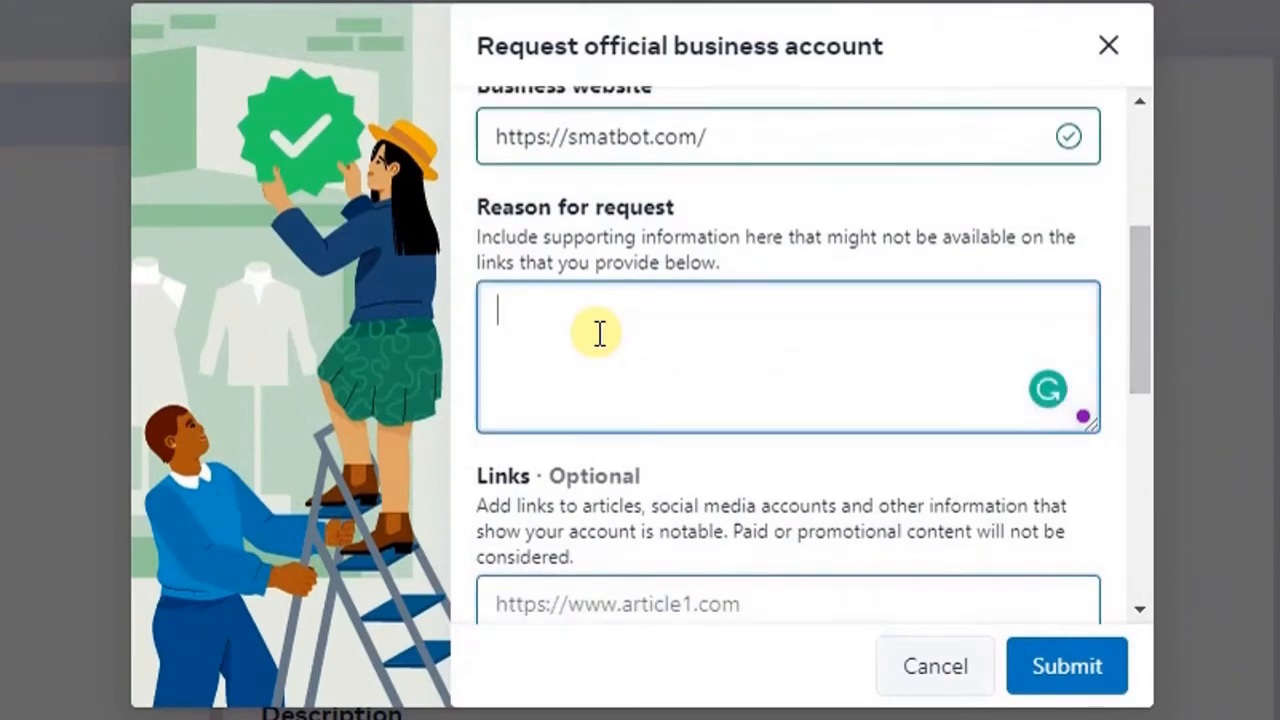
text(We)
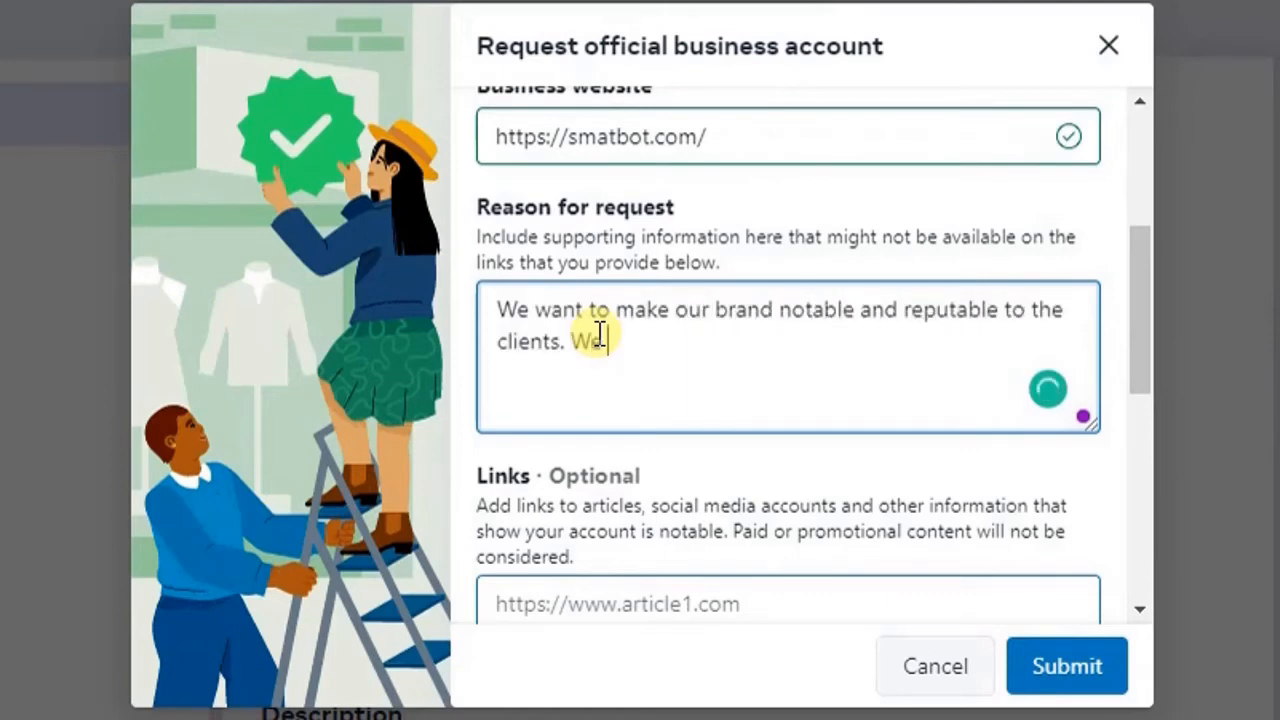
text(and)
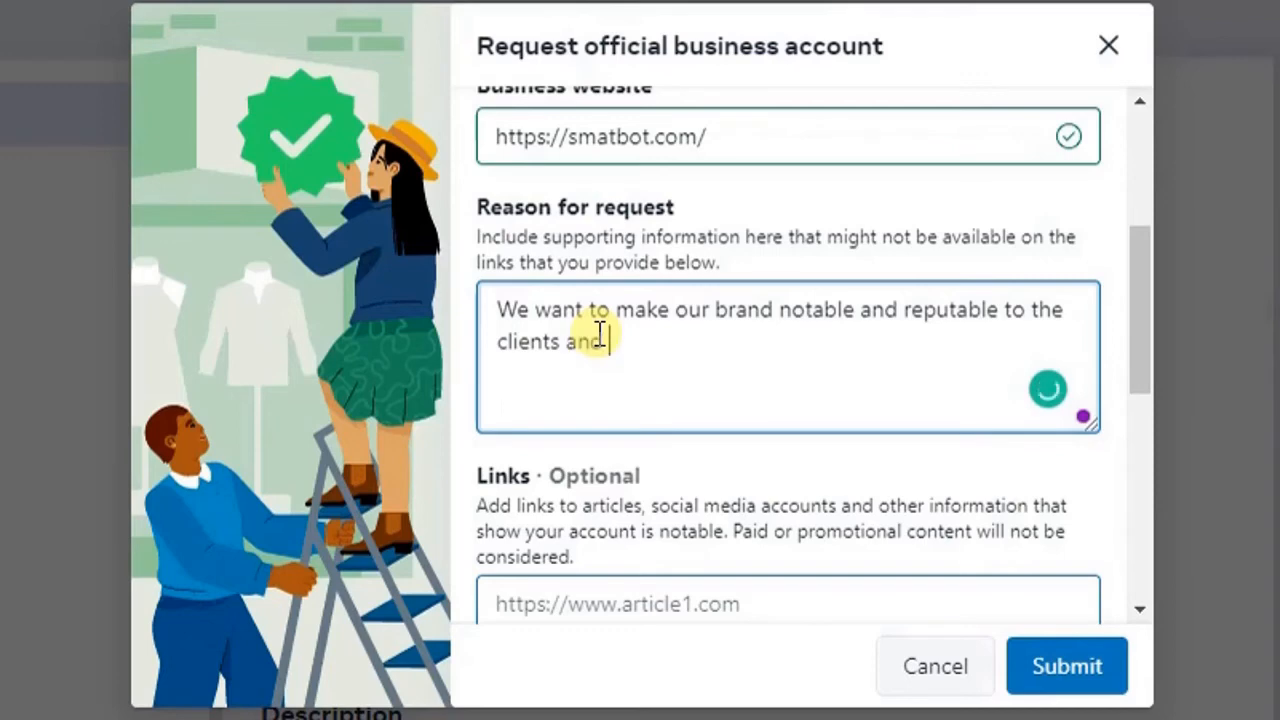
text(. Doesn't want to)
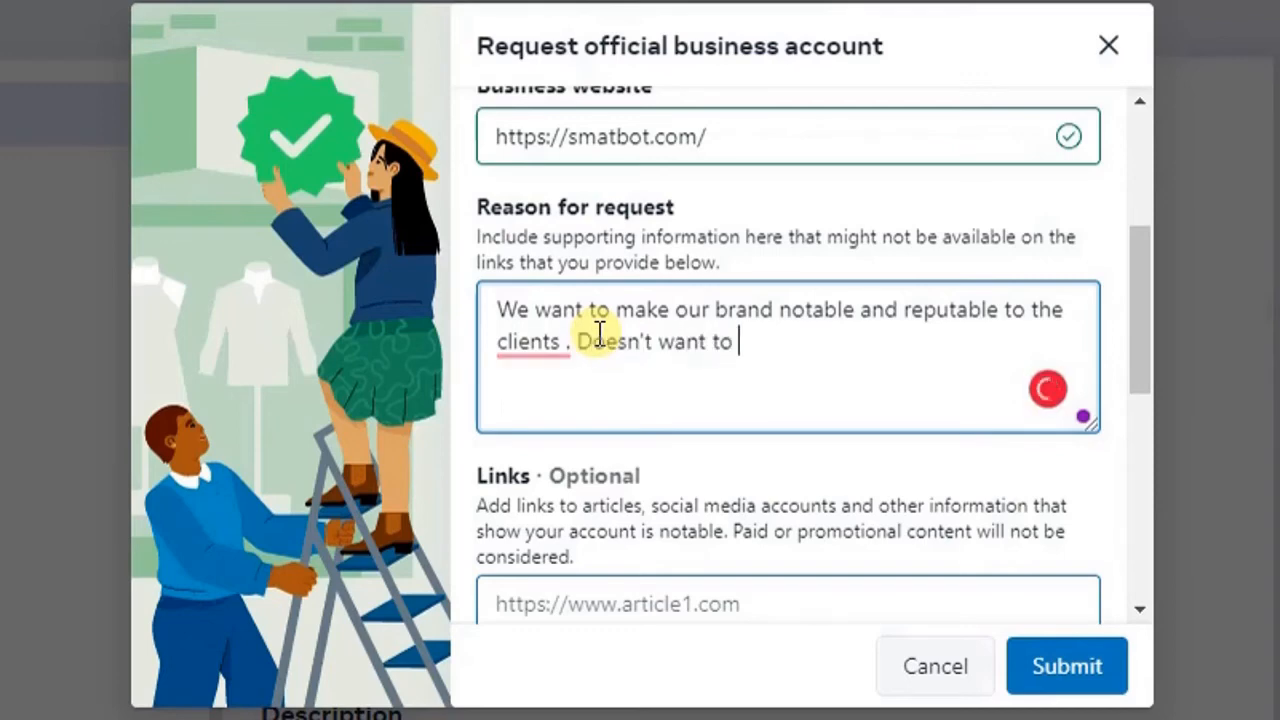
key(Backspace)
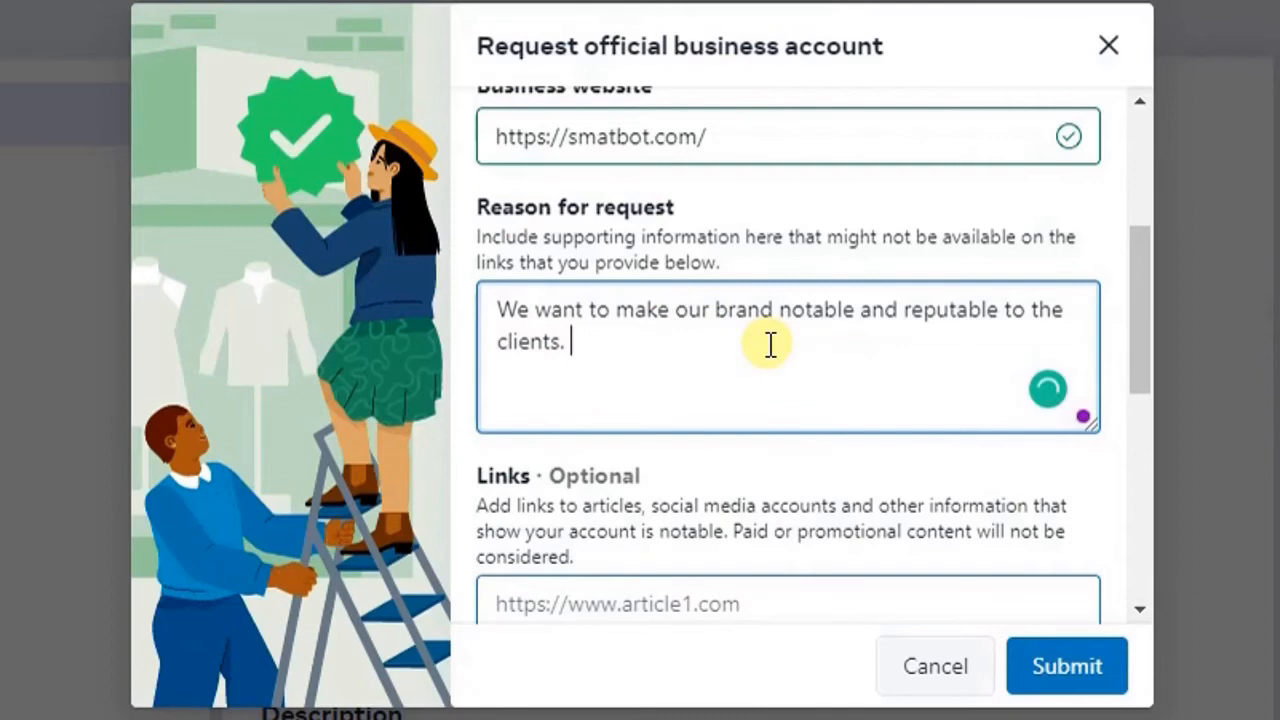
text(SmatBot)
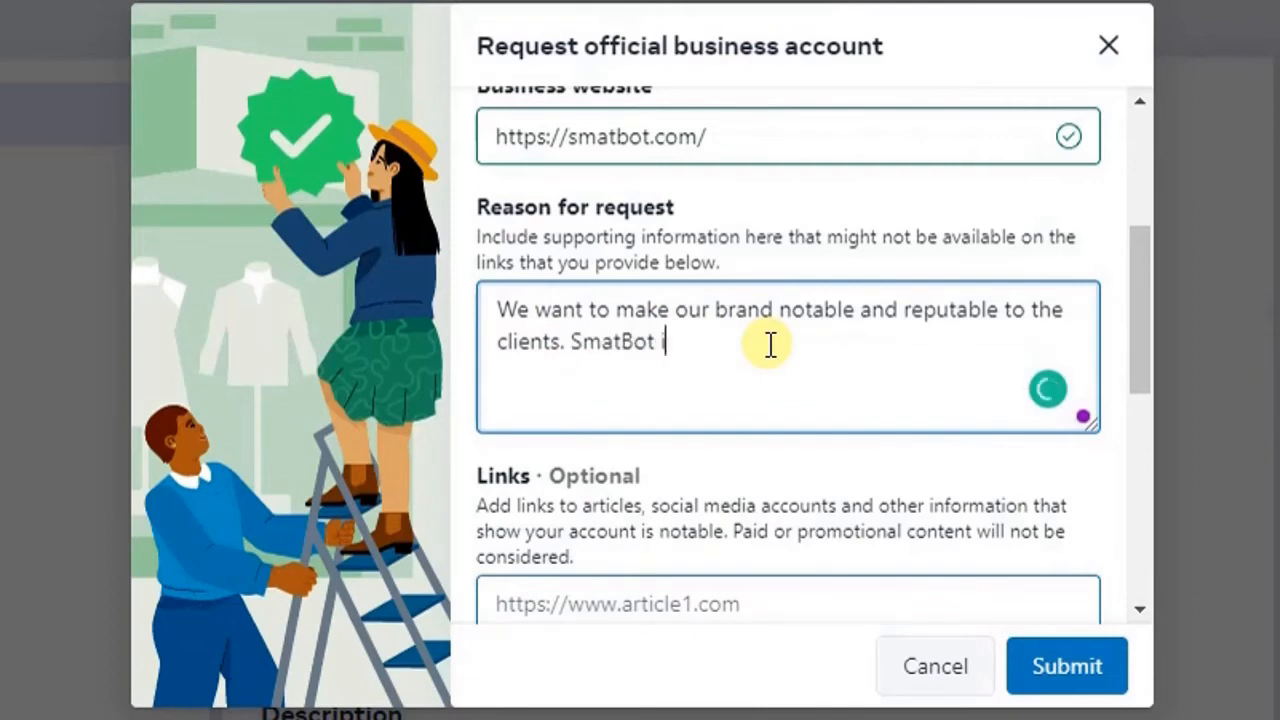
text(is looking to establish as a brand, a cut)
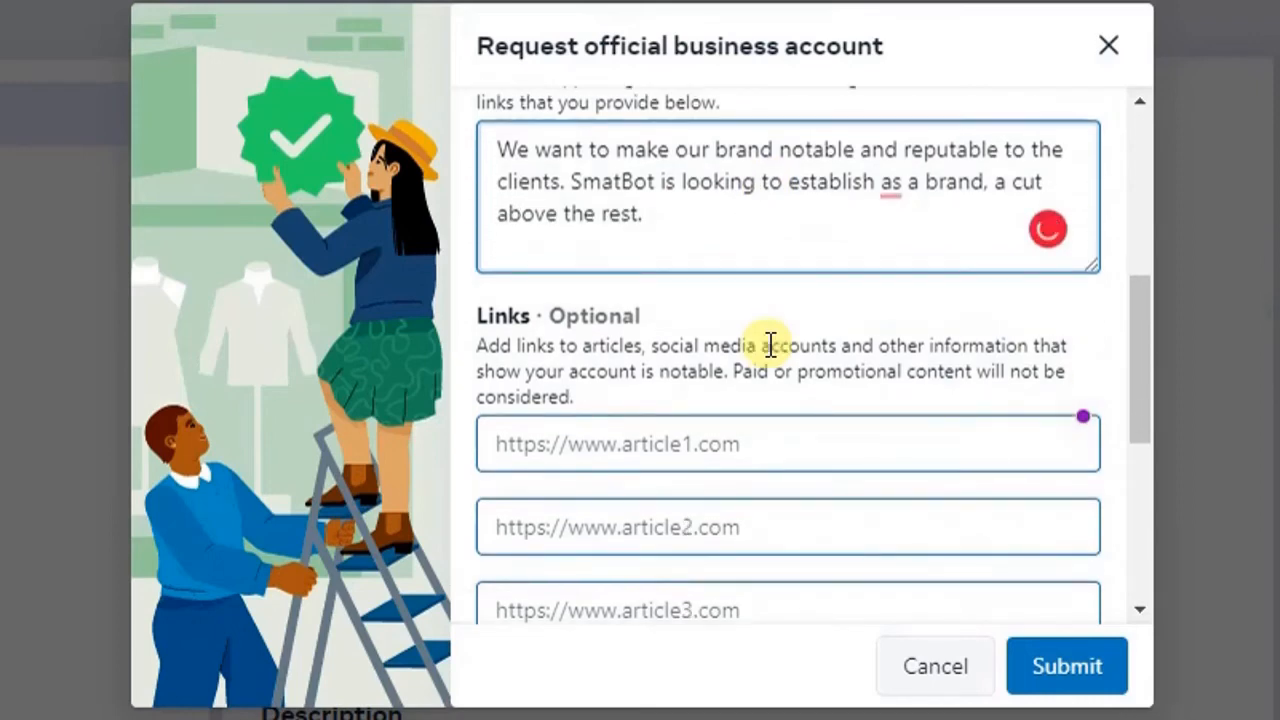
Step: Enter 'English' further down the form and submit the official business account request
scroll(down, 3)
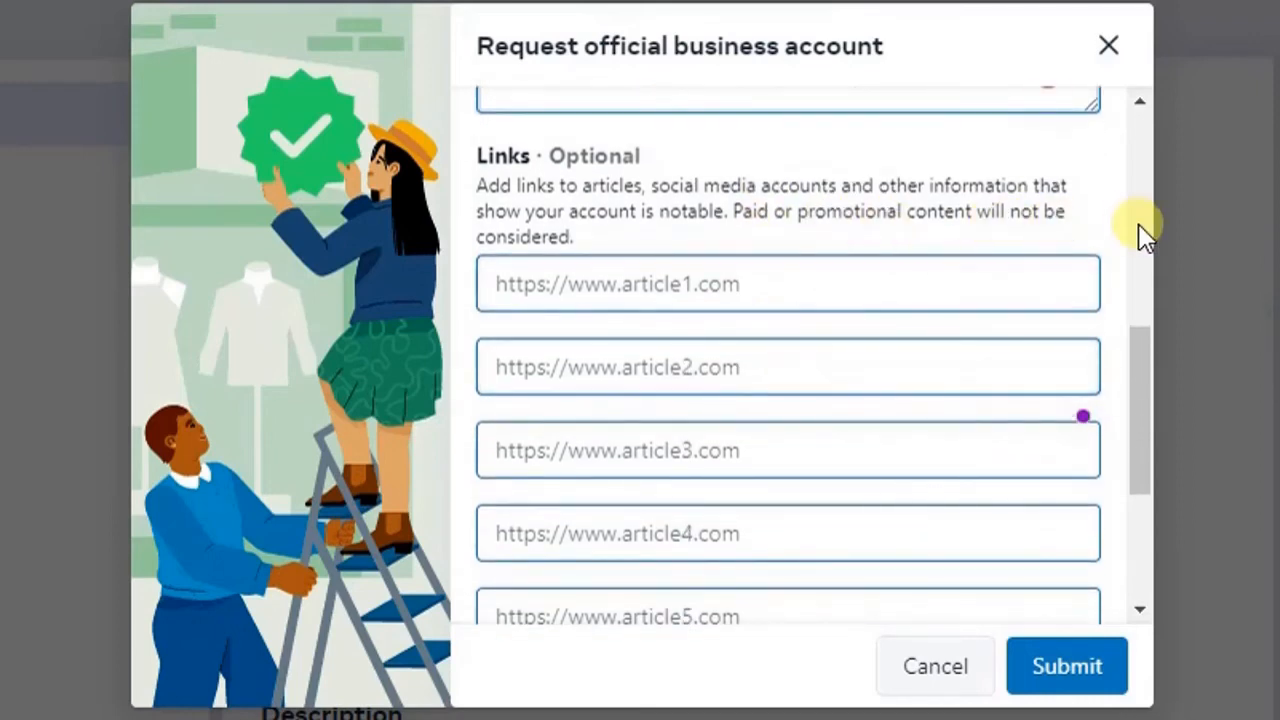
scroll(down, 3)
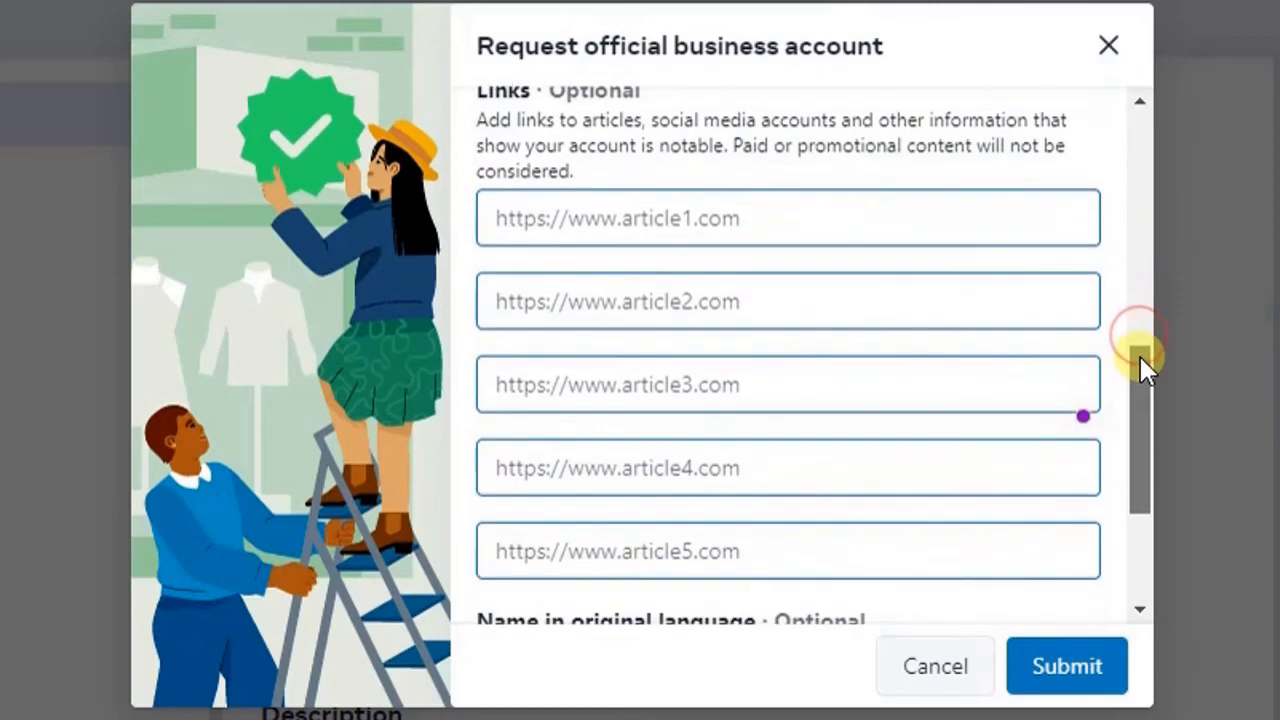
scroll(down, 3)
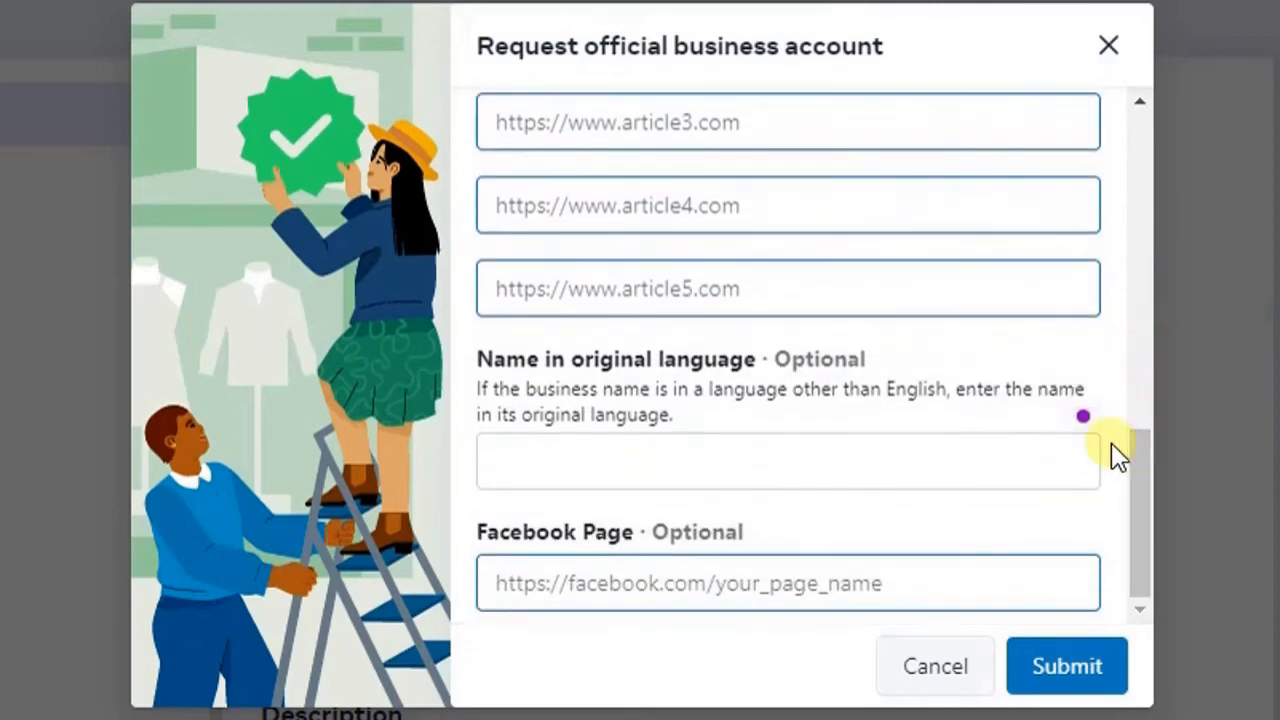
text(E)
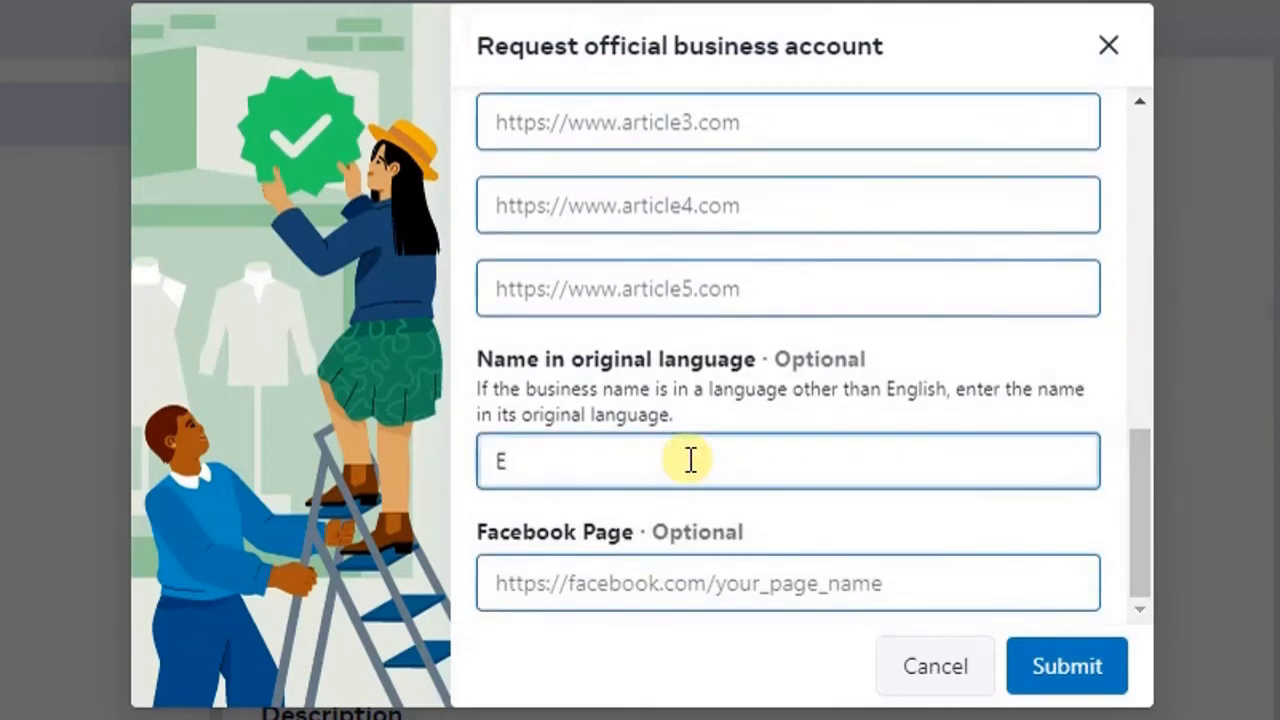
text(ga)
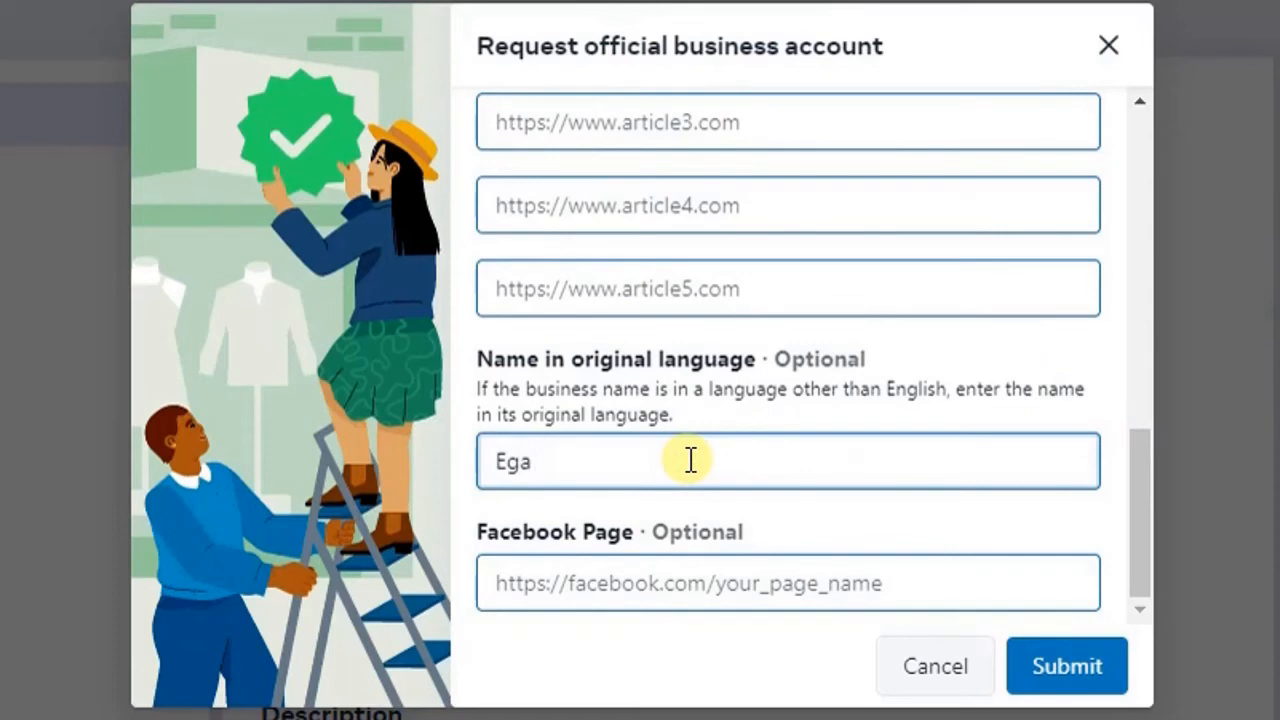
text(nglish)
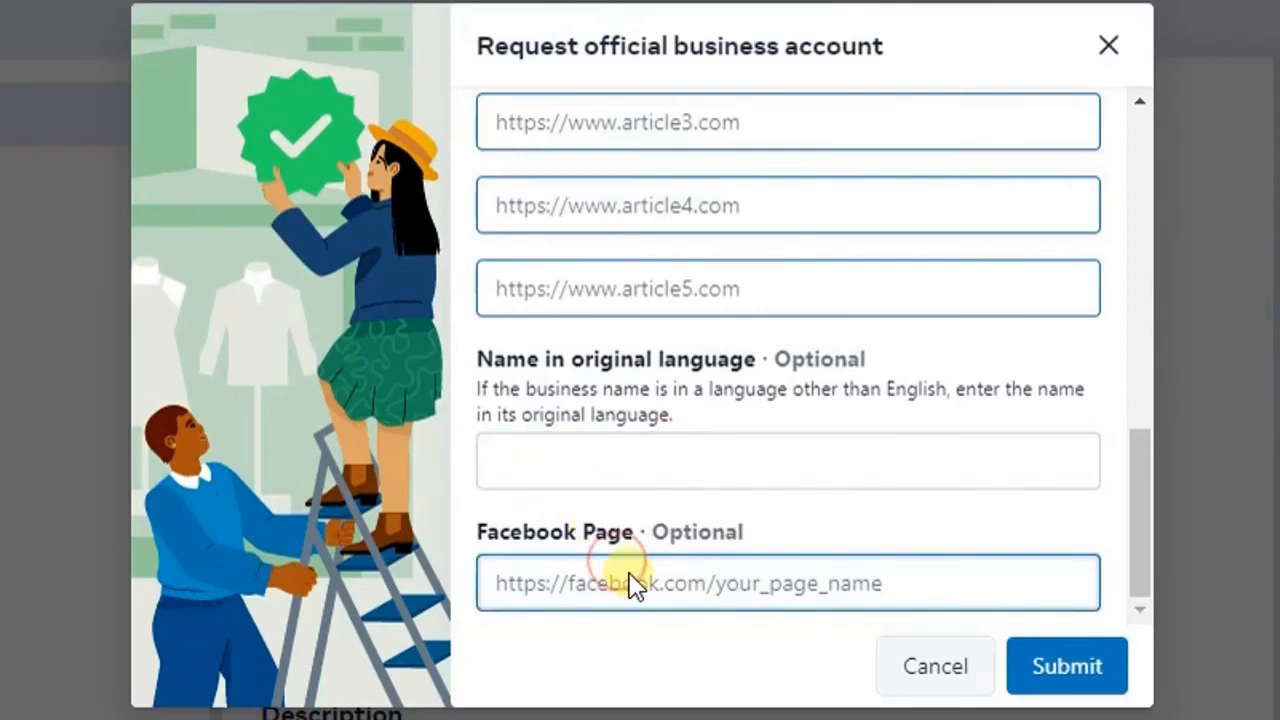
mouse_move(1053, 581)
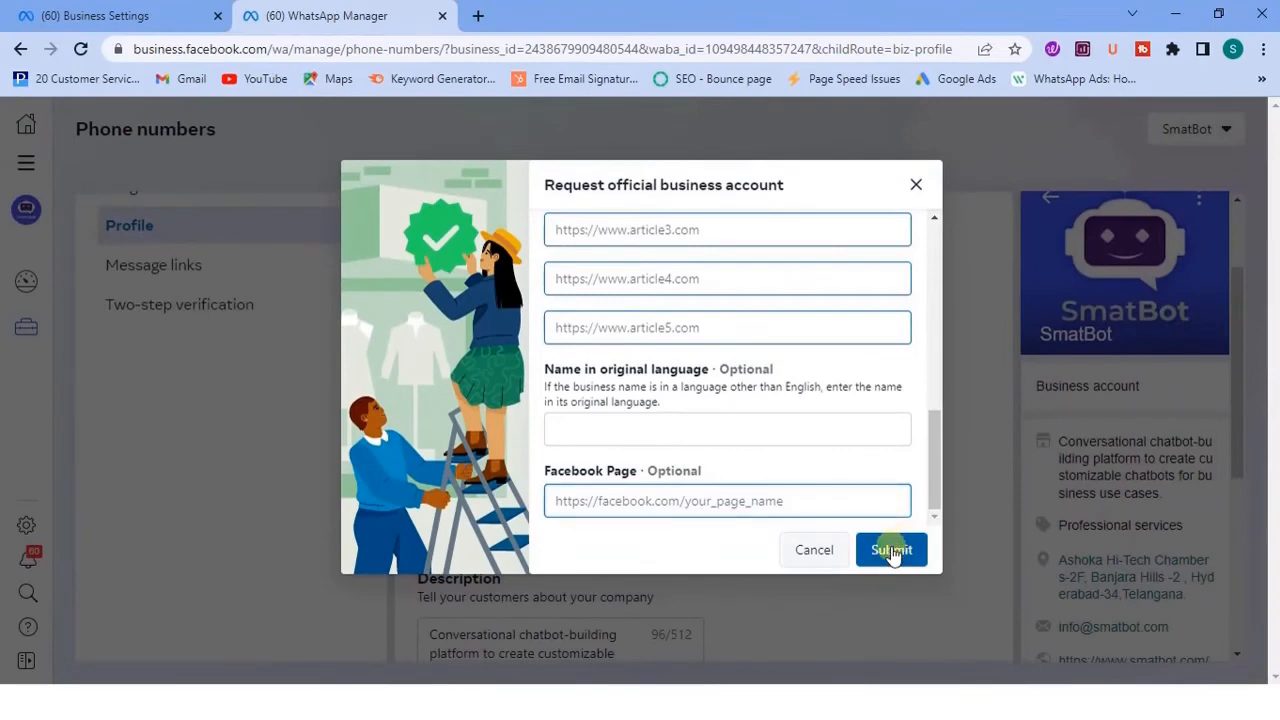
click(890, 549)
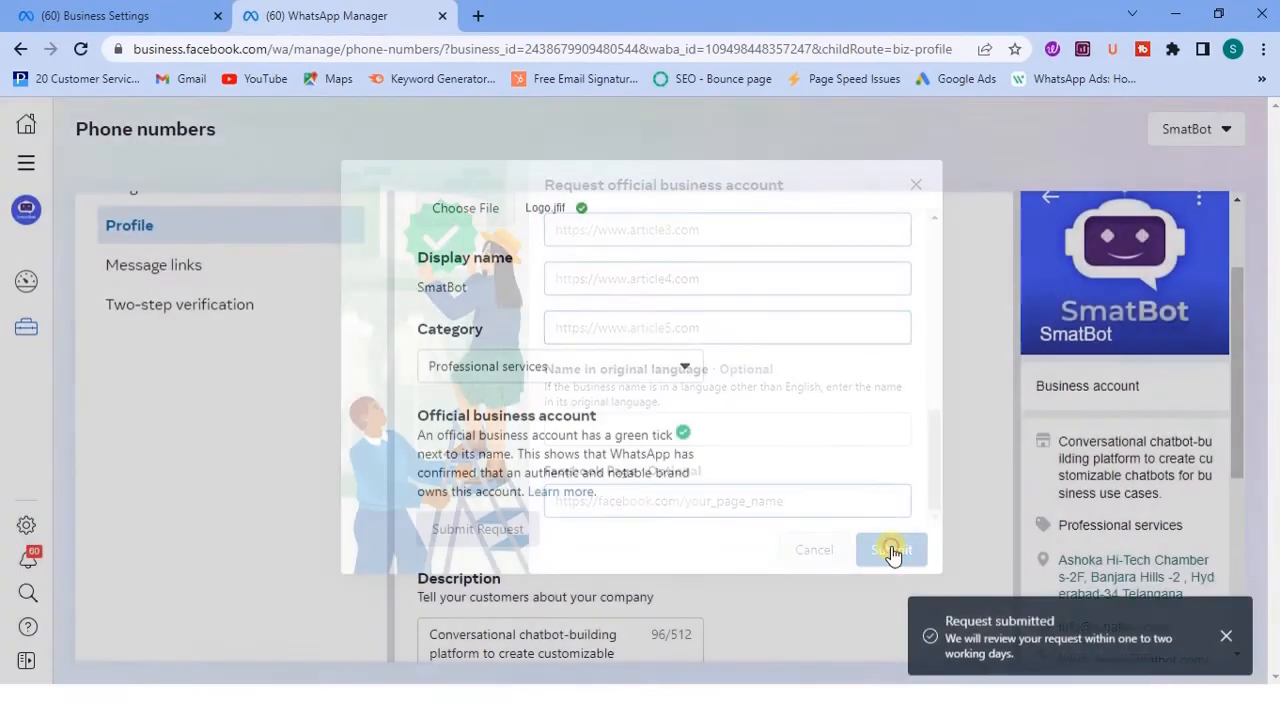
click(890, 549)
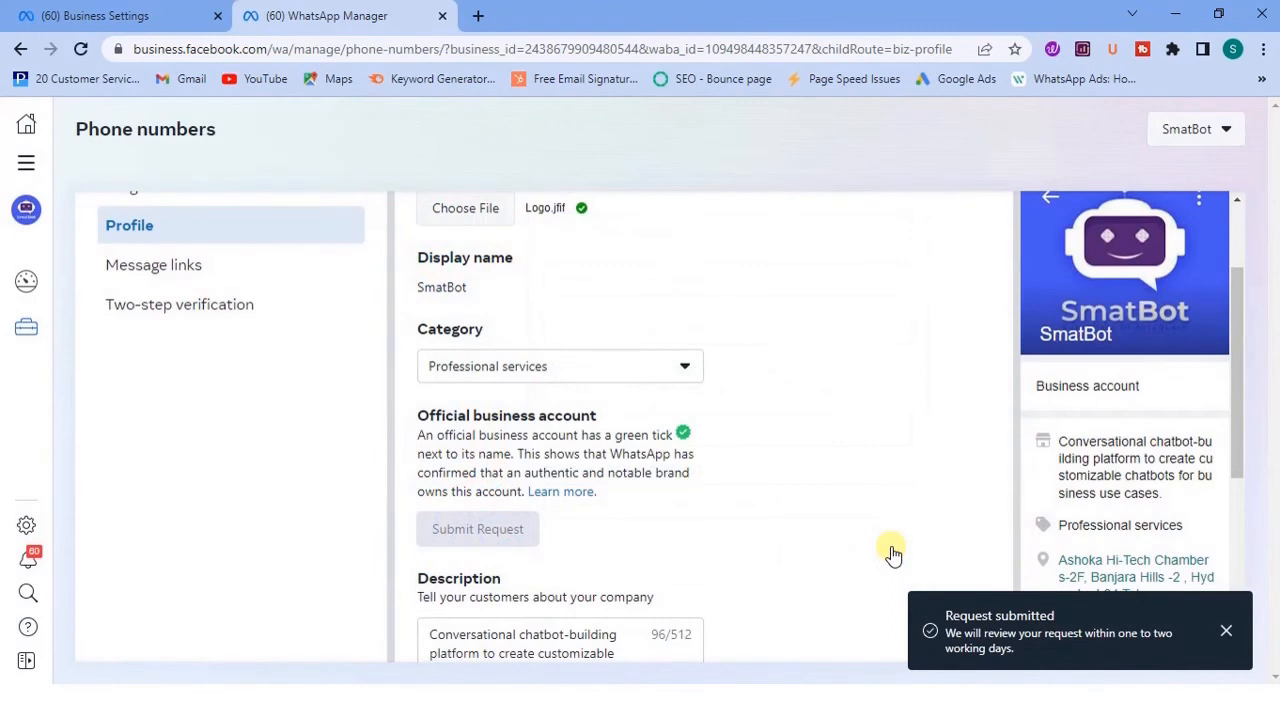